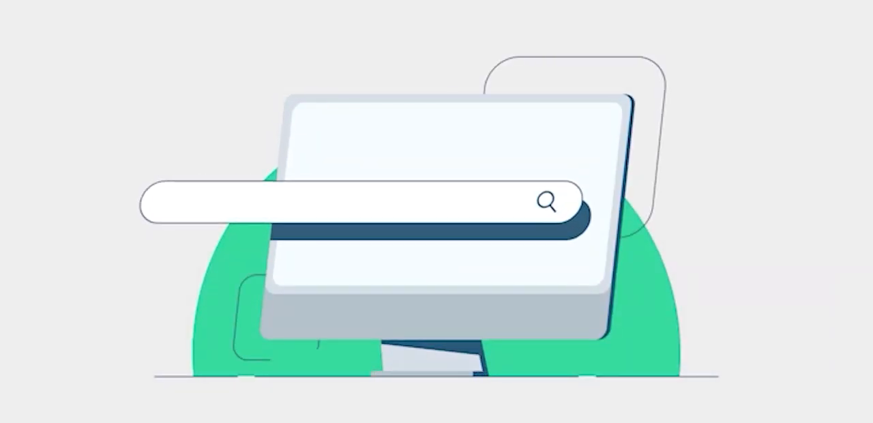
# Step: Handwrite point 3 ending 'heat from the body.' and point 4 'Give birth to young ones'
pyautogui.write('Learn from the best tutors')
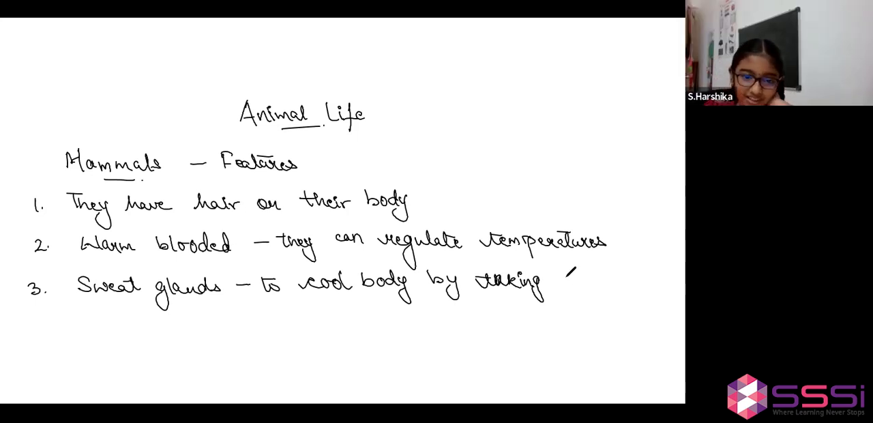
pyautogui.write('heat from the body. 4. Gi')
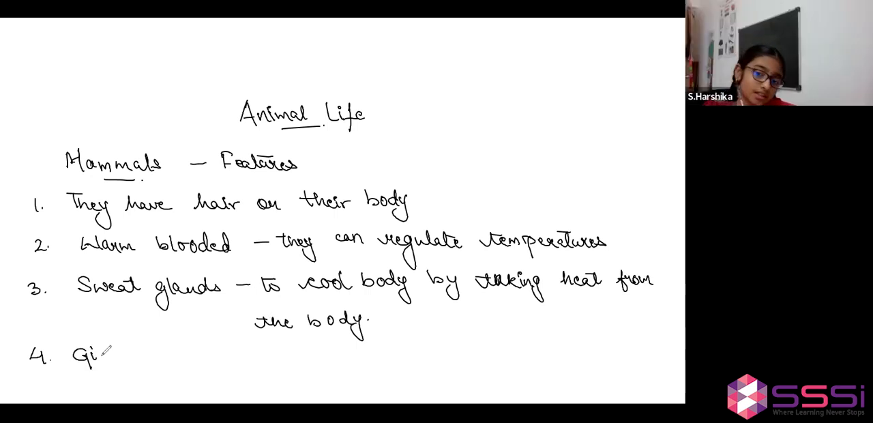
pyautogui.write('Give')
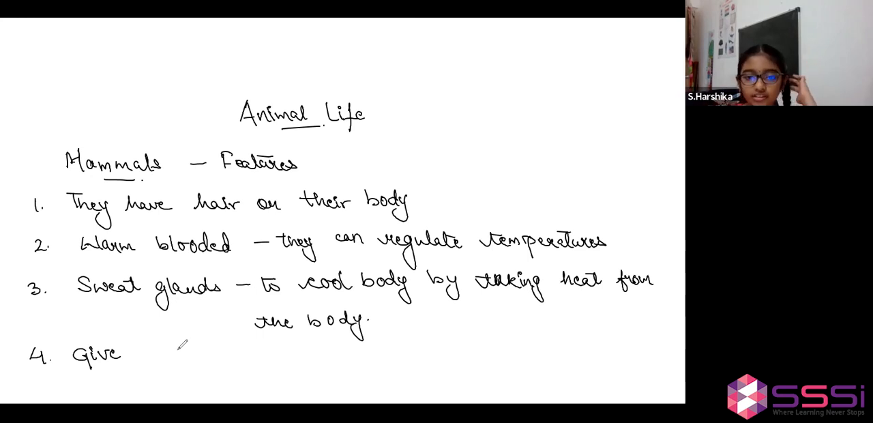
pyautogui.write('birth to young ones')
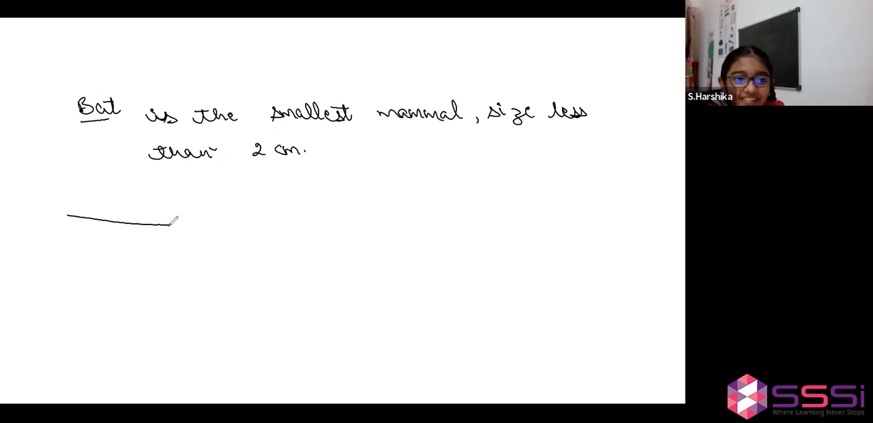
# Step: Handwrite 'is biggest mammal' and fill the blank with 'Blue Whale'
pyautogui.write('is bigg')
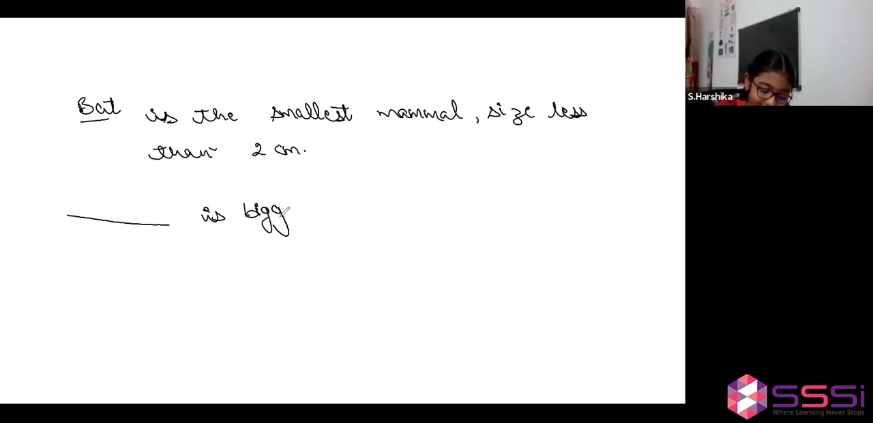
pyautogui.write('biggest mammal of all')
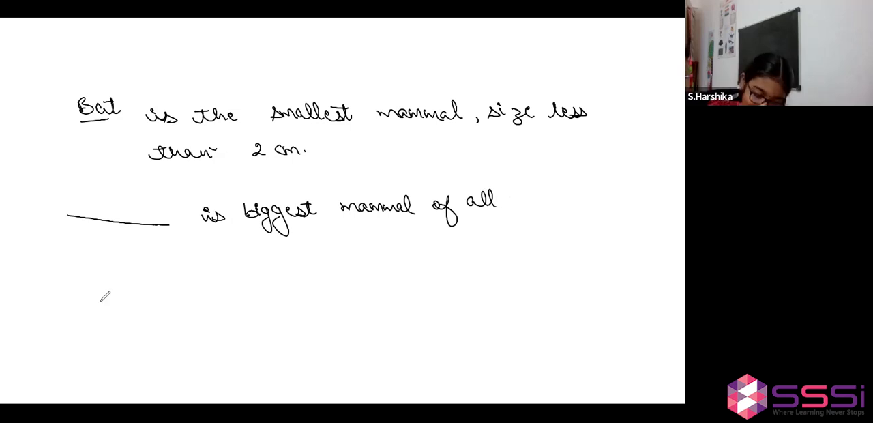
pyautogui.write('Blue Whale')
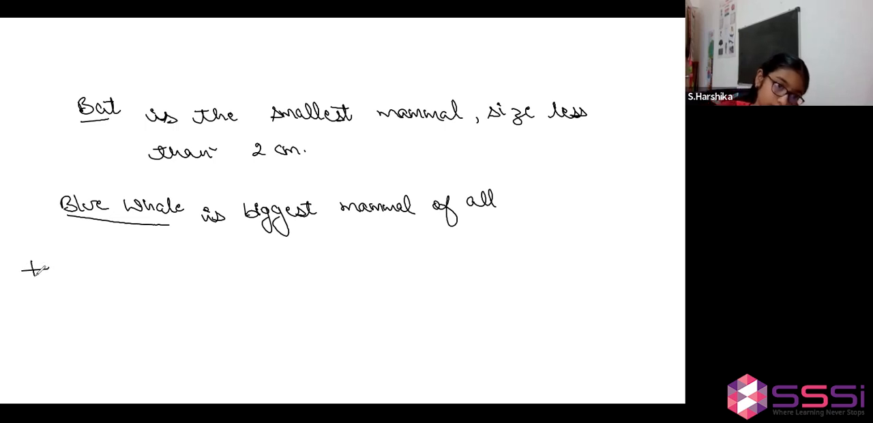
# Step: Handwrite the starred heading 'Types of mammals.' and begin item 1
pyautogui.write('Types of mammals.')
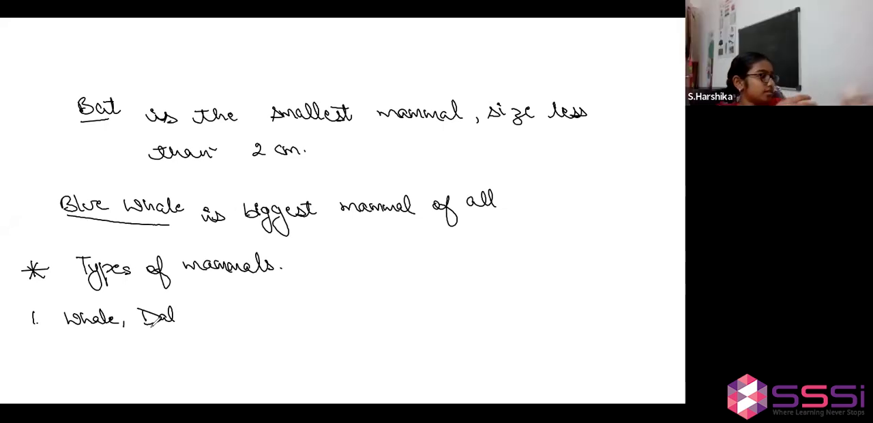
# Step: Handwrite 'Dolphin live in water.' to complete item 1 after 'Whale,'
pyautogui.write('Dolphin live in water. Th')
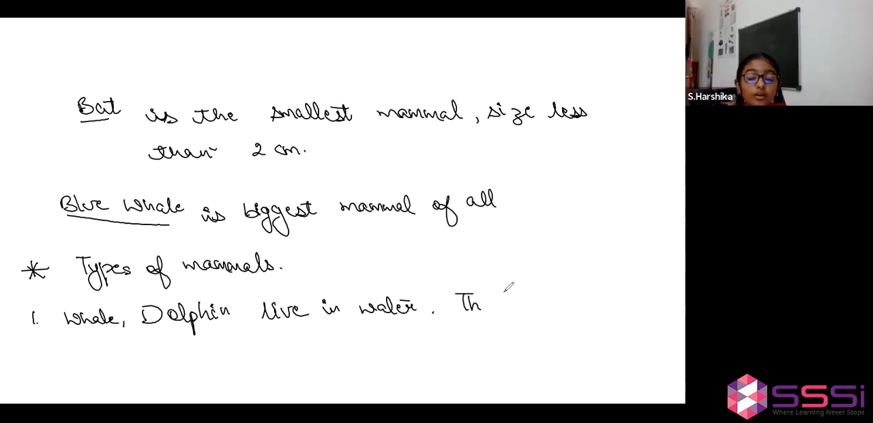
pyautogui.scroll(-3)
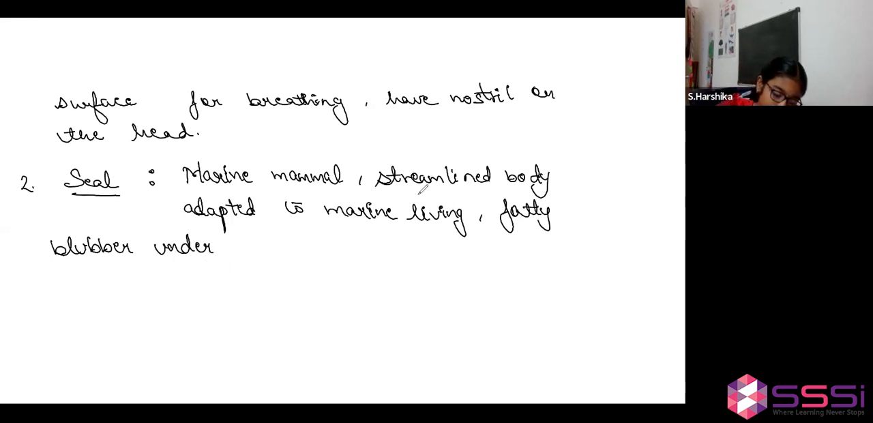
# Step: Handwrite 'their skin to keep them warm.' to finish the seal blubber note
pyautogui.write('their skin to keep them w')
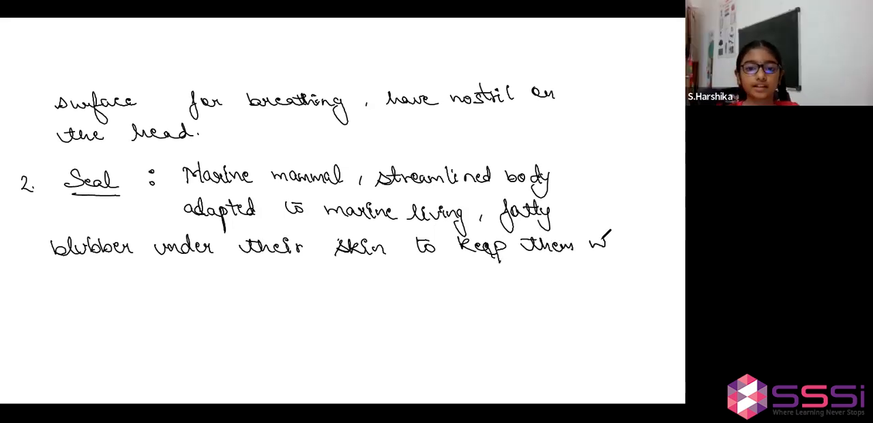
pyautogui.write('warm.')
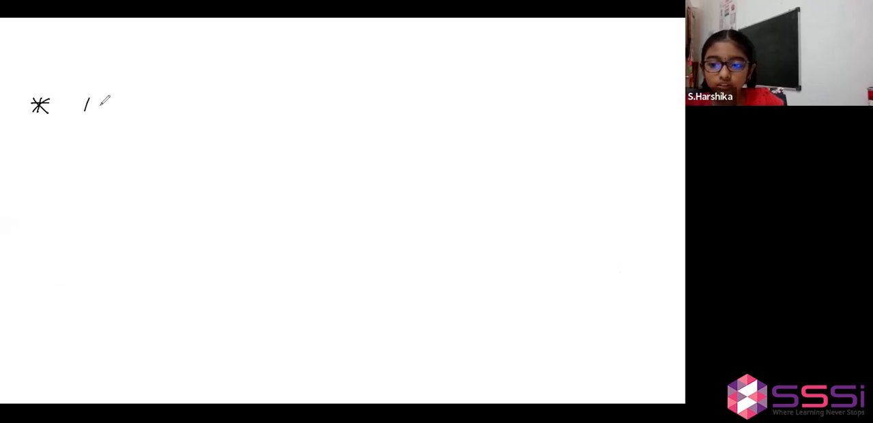
pyautogui.moveTo(228, 186)
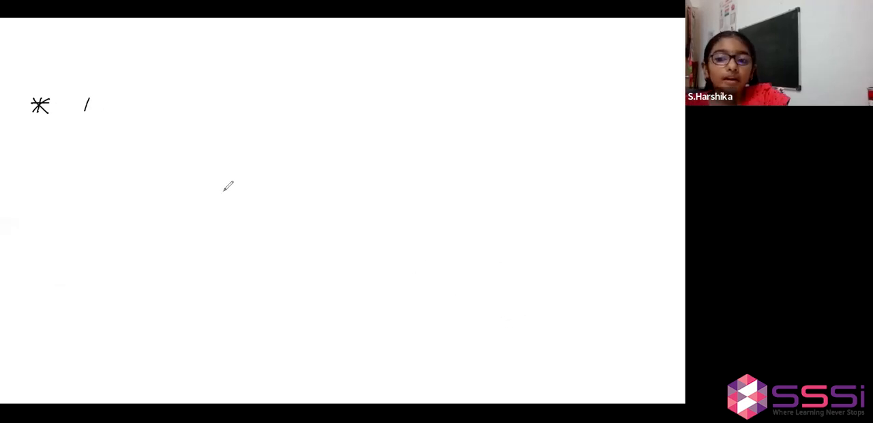
# Step: Draw an asterisk bullet at the top-left of the blank page for the new heading
pyautogui.moveTo(90, 98); pyautogui.dragTo(86, 112)
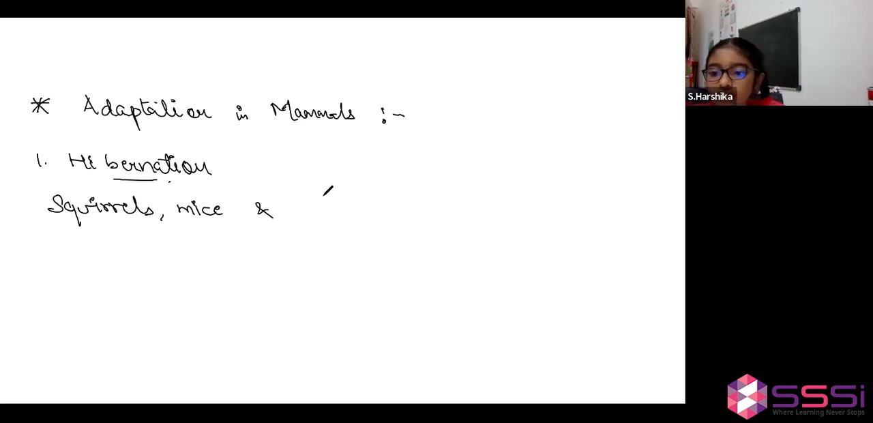
pyautogui.moveTo(325, 192)
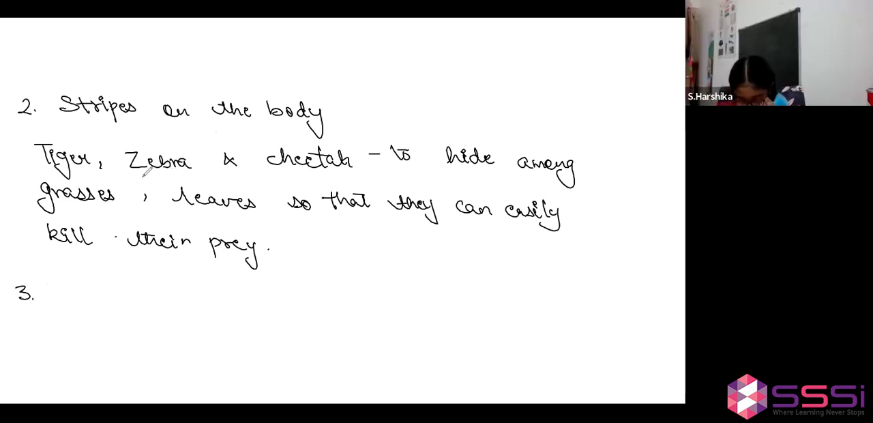
# Step: Handwrite point 3 'Sharp Spines on the body' and begin the example 'Porcup…'
pyautogui.moveTo(130, 179); pyautogui.dragTo(194, 176)
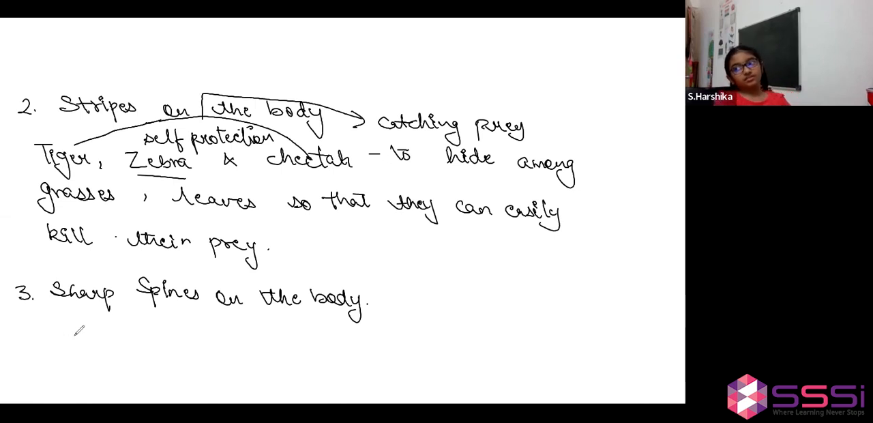
pyautogui.write('Porcup')
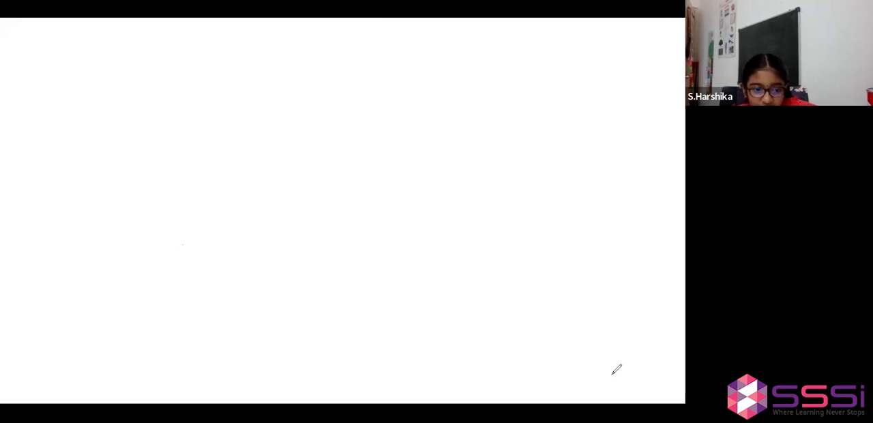
pyautogui.moveTo(33, 90)
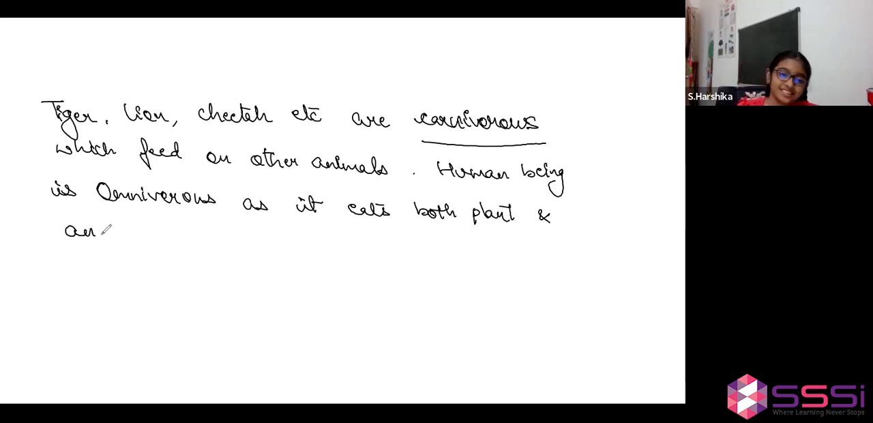
# Step: Handwrite 'animals.' to end the omnivore sentence 'both plant & animals.'
pyautogui.write('animals.')
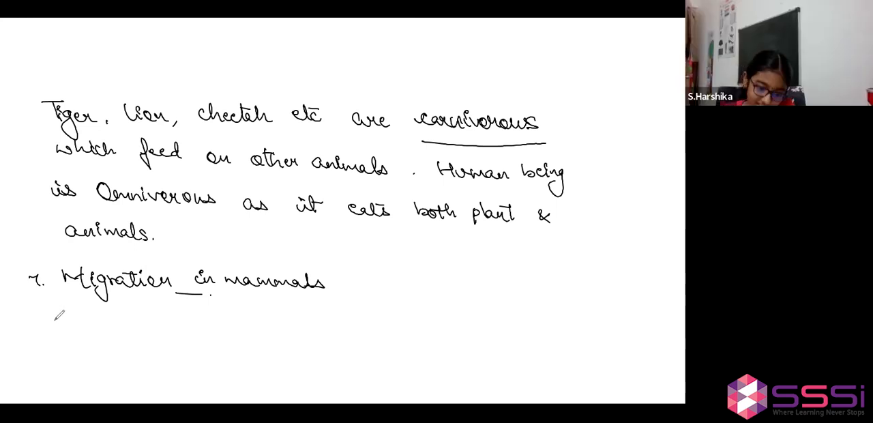
# Step: Handwrite 'Whales migrate from war…' below the Migration in mammals heading
pyautogui.write('Whales migrate from war')
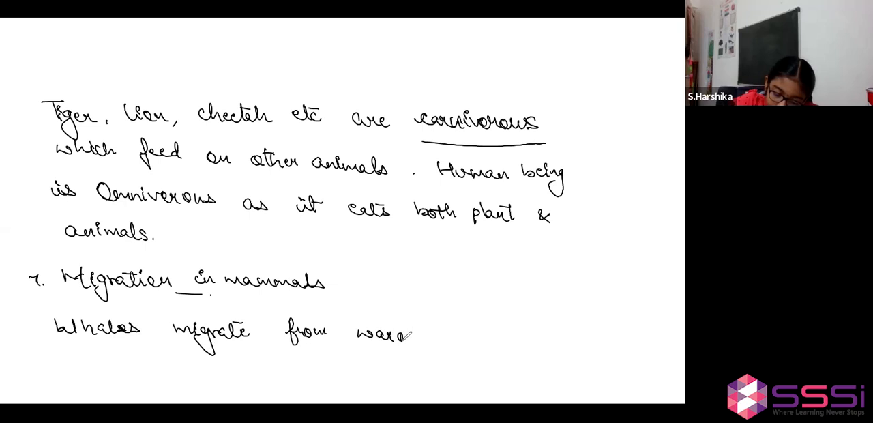